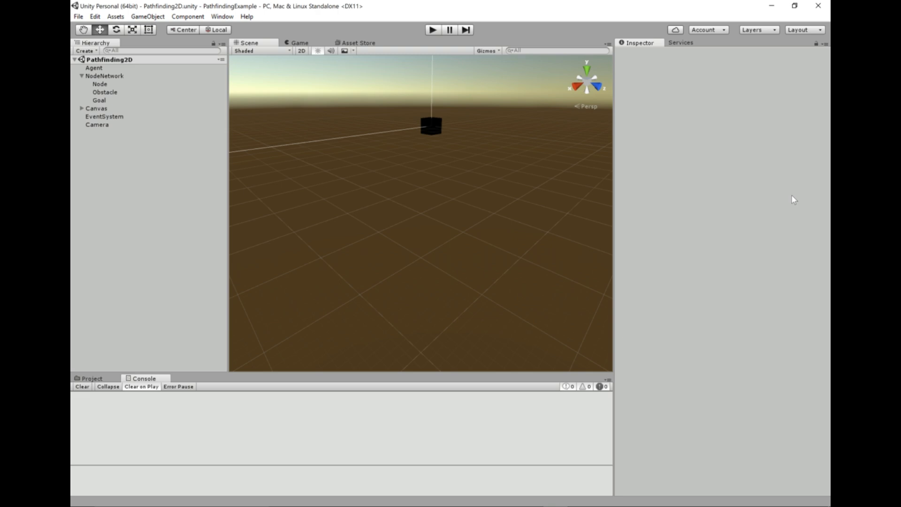
{"action": "mouse_move", "coordinate": [432, 30]}
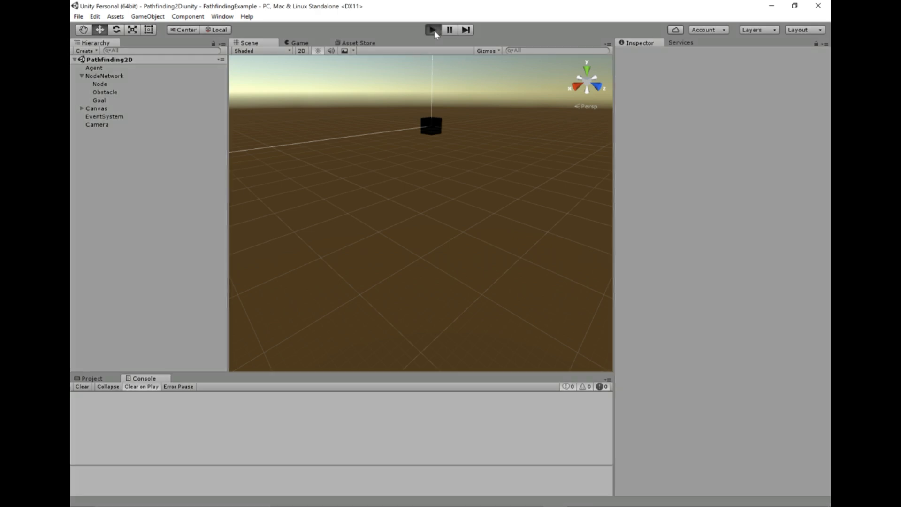
Step: Enter Play mode so the Pathfinding2D grid of nodes and obstacles appears
{"action": "left_click", "coordinate": [432, 29]}
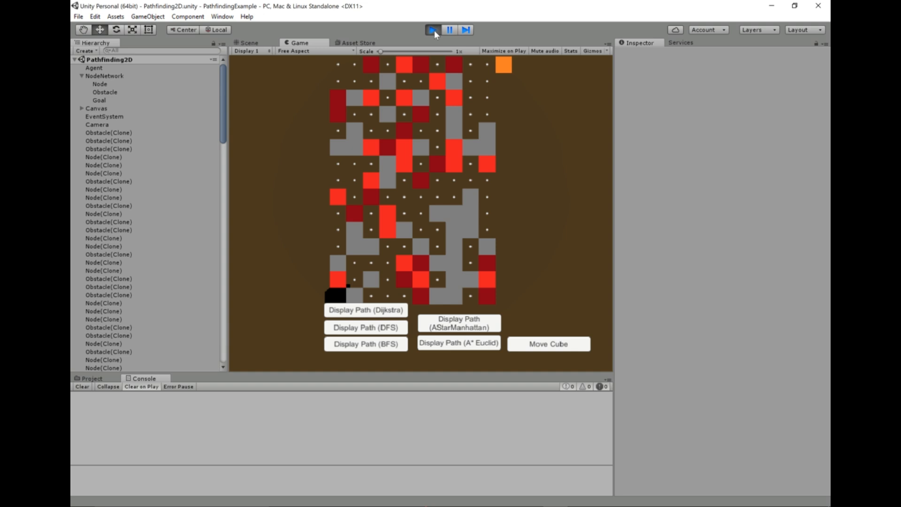
{"action": "left_click", "coordinate": [433, 29]}
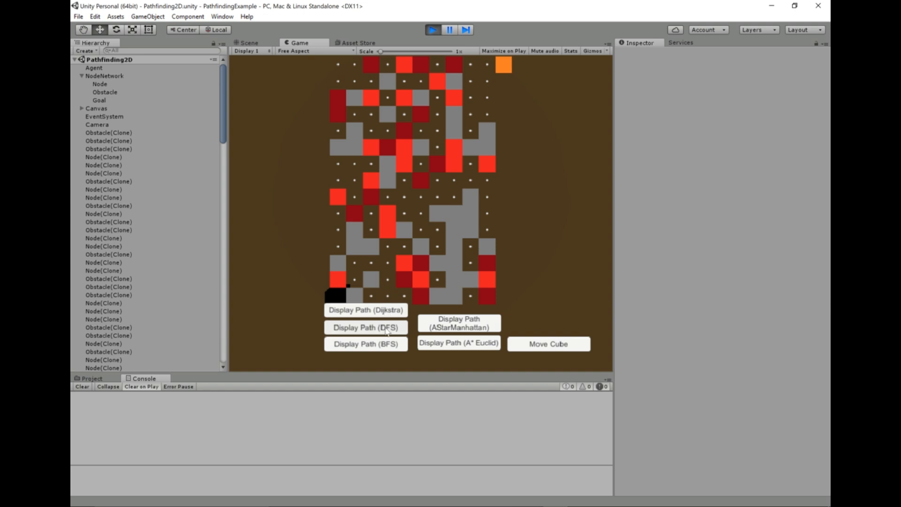
{"action": "left_click", "coordinate": [366, 327]}
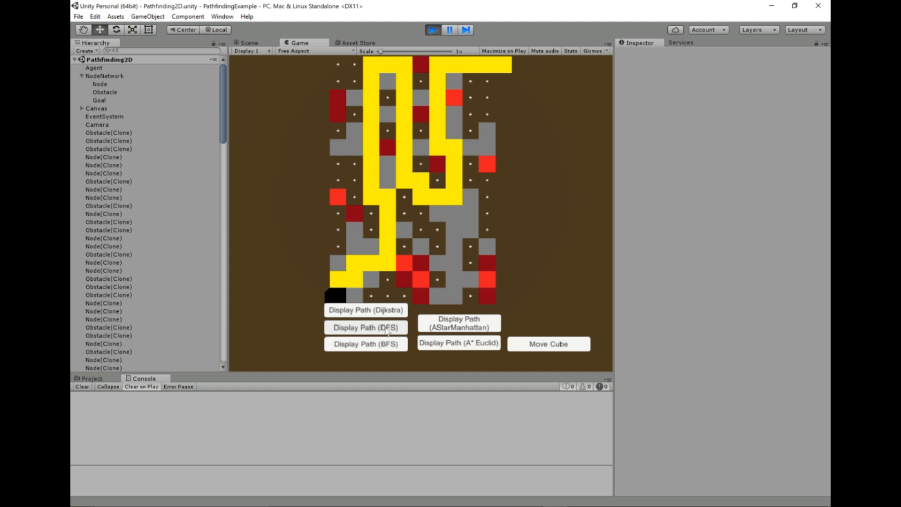
{"action": "left_click", "coordinate": [365, 327]}
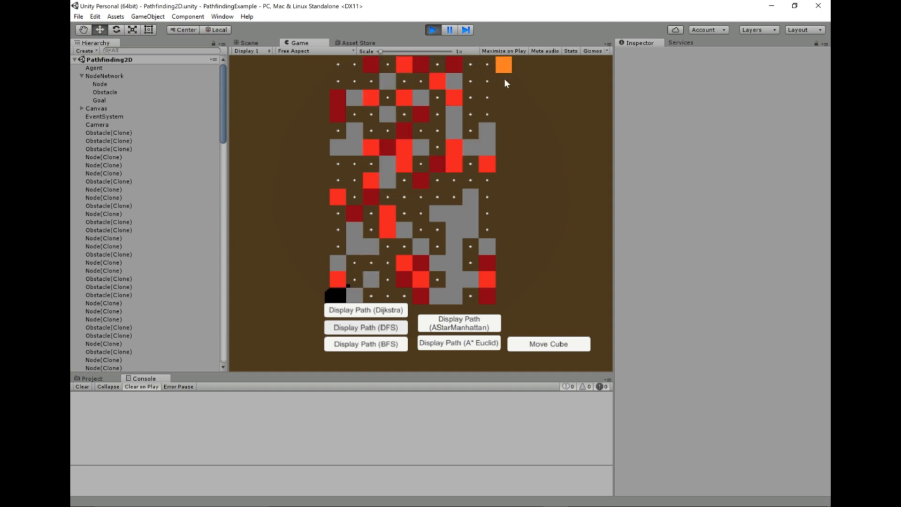
{"action": "mouse_move", "coordinate": [432, 90]}
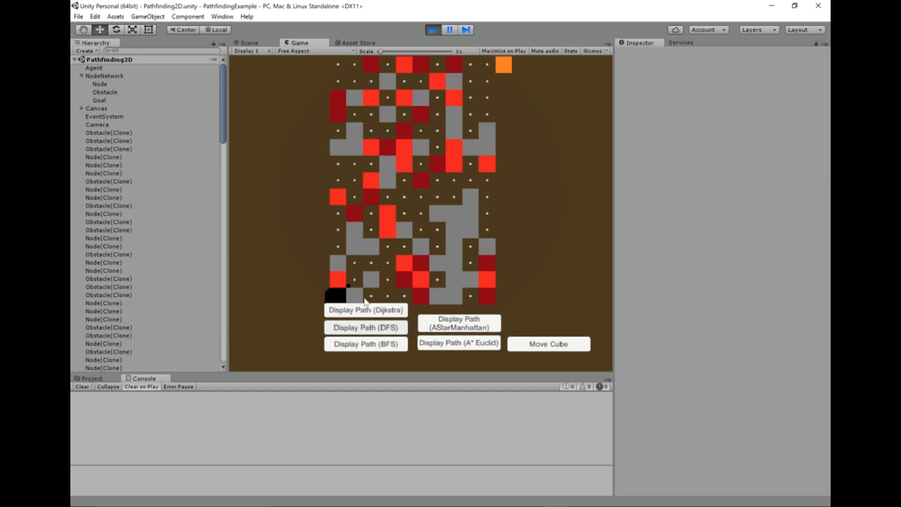
{"action": "left_click", "coordinate": [365, 310]}
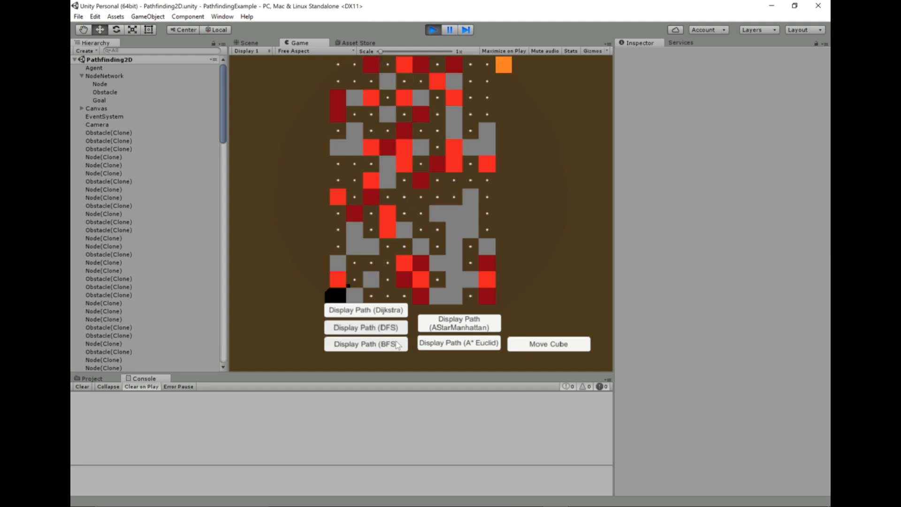
Step: Show the blue BFS route, clear it, redraw it, then stop the game
{"action": "left_click", "coordinate": [366, 344]}
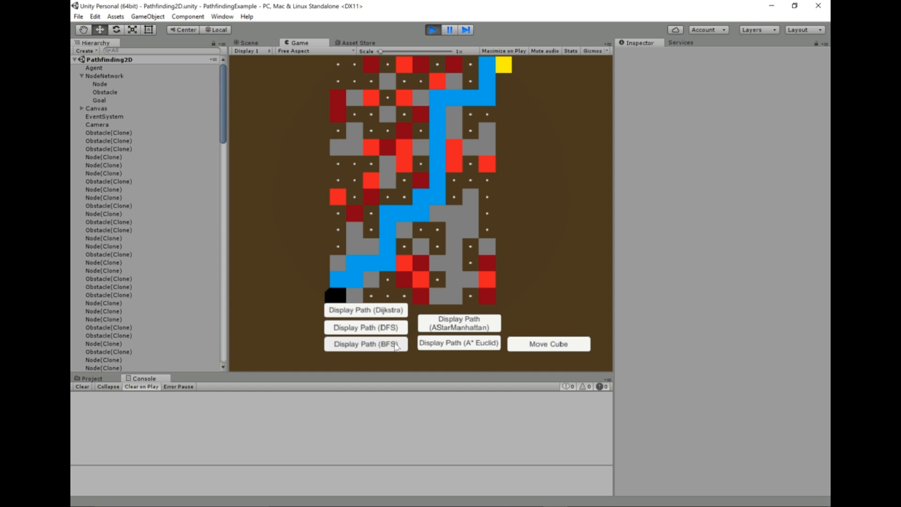
{"action": "left_click", "coordinate": [365, 343]}
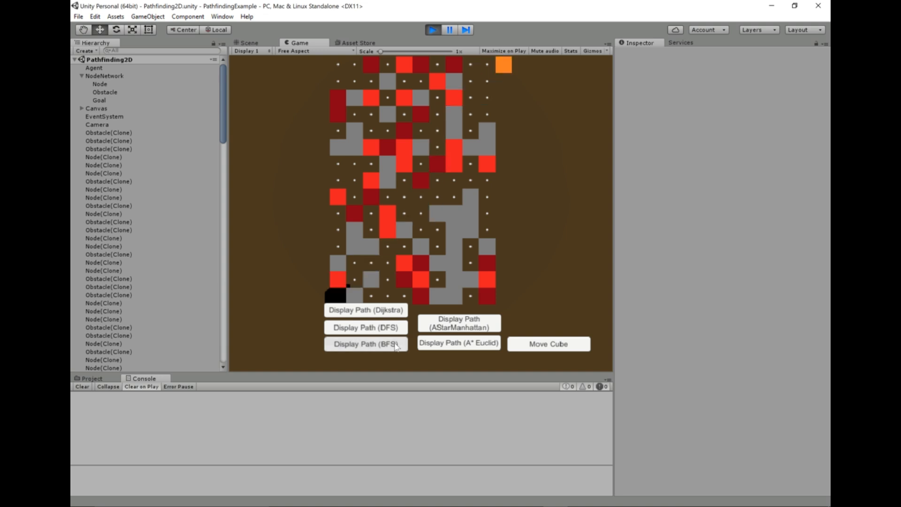
{"action": "left_click", "coordinate": [365, 344]}
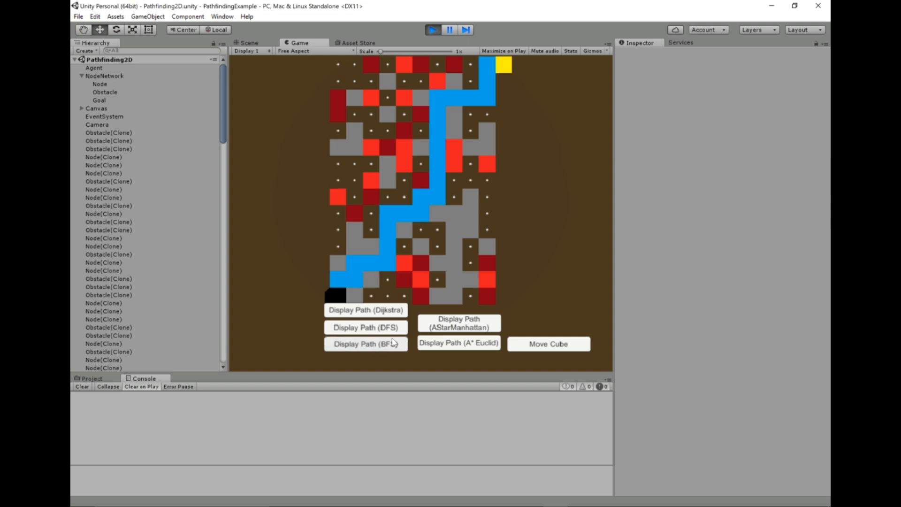
{"action": "left_click", "coordinate": [366, 327]}
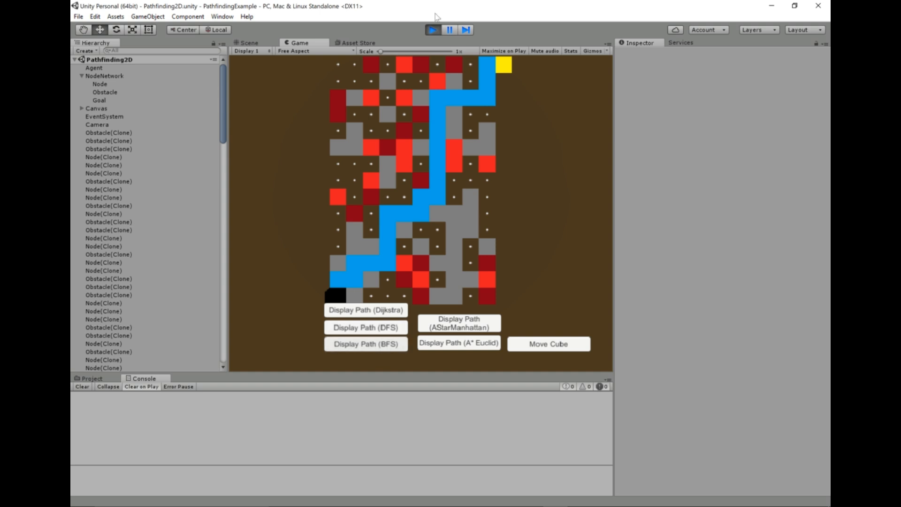
{"action": "mouse_move", "coordinate": [432, 29]}
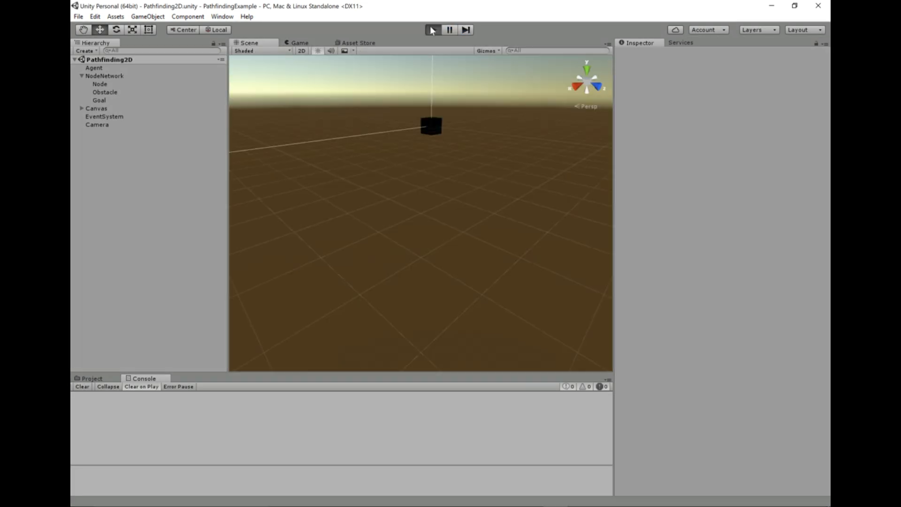
{"action": "left_click", "coordinate": [432, 30]}
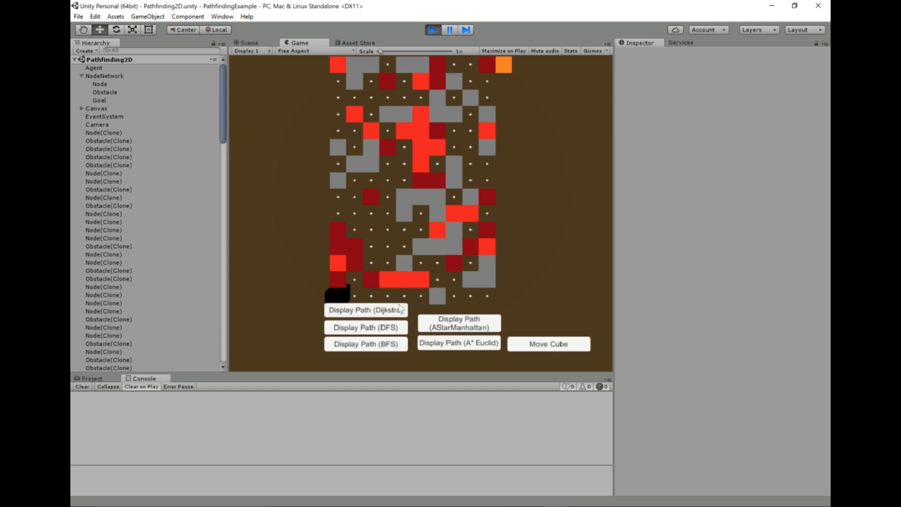
{"action": "mouse_move", "coordinate": [398, 284]}
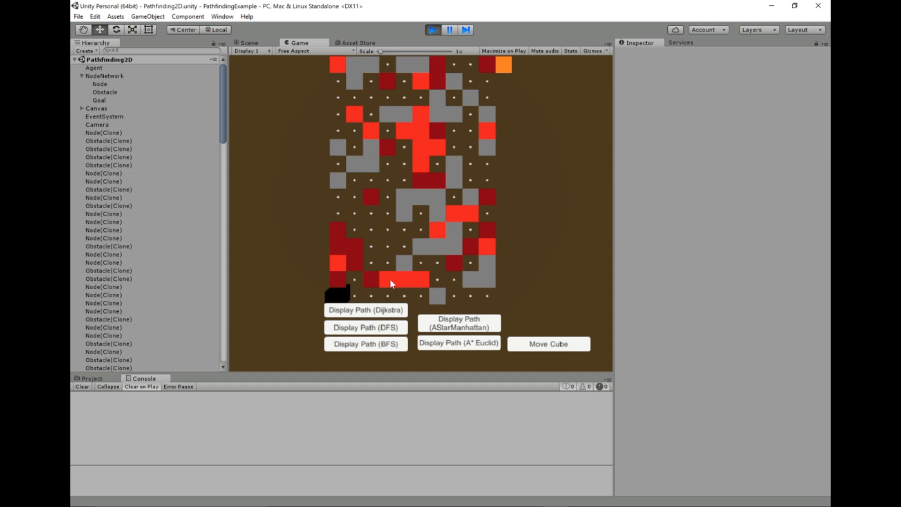
{"action": "mouse_move", "coordinate": [387, 281]}
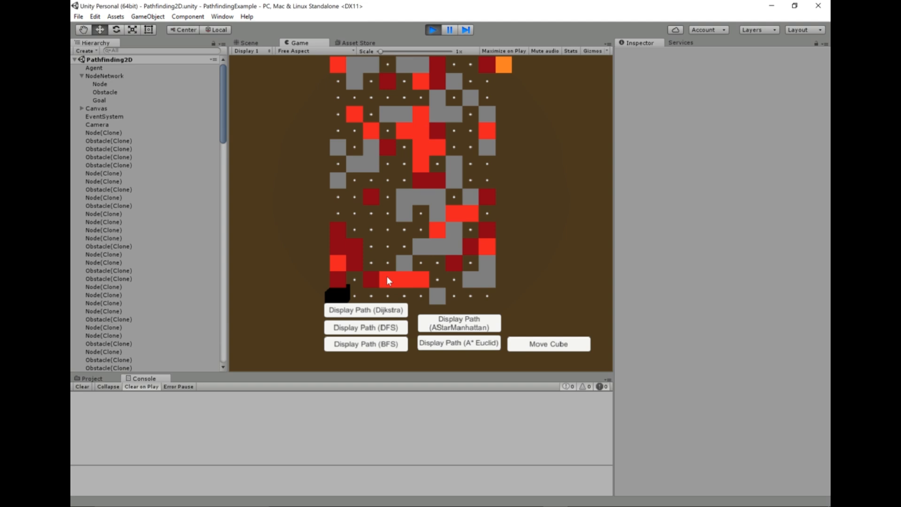
{"action": "mouse_move", "coordinate": [499, 276]}
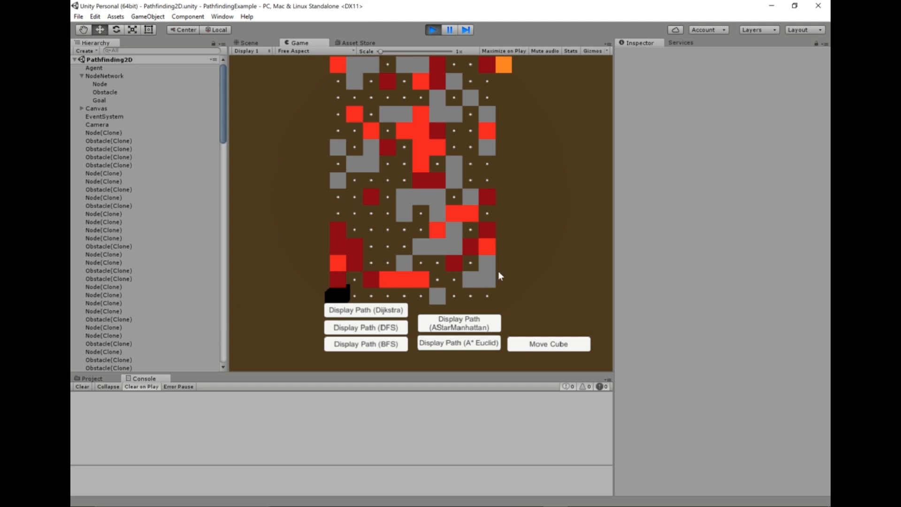
{"action": "mouse_move", "coordinate": [395, 281]}
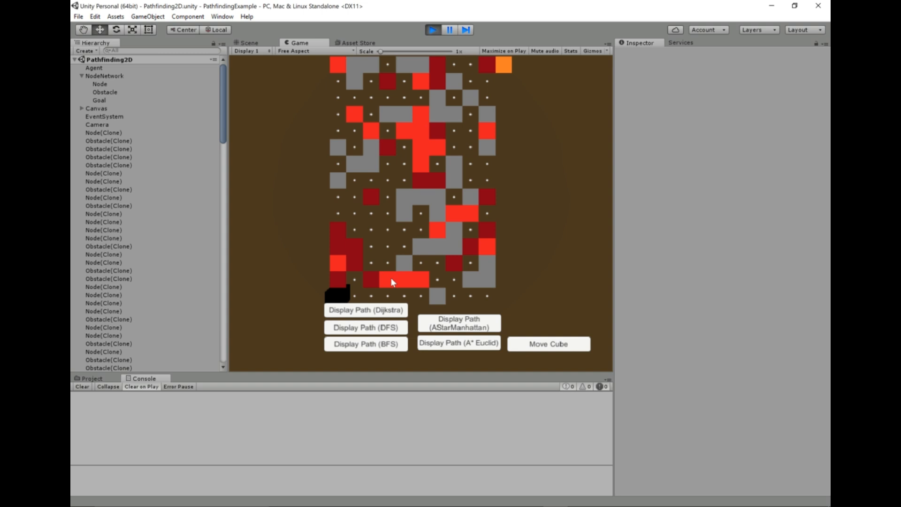
{"action": "mouse_move", "coordinate": [372, 283]}
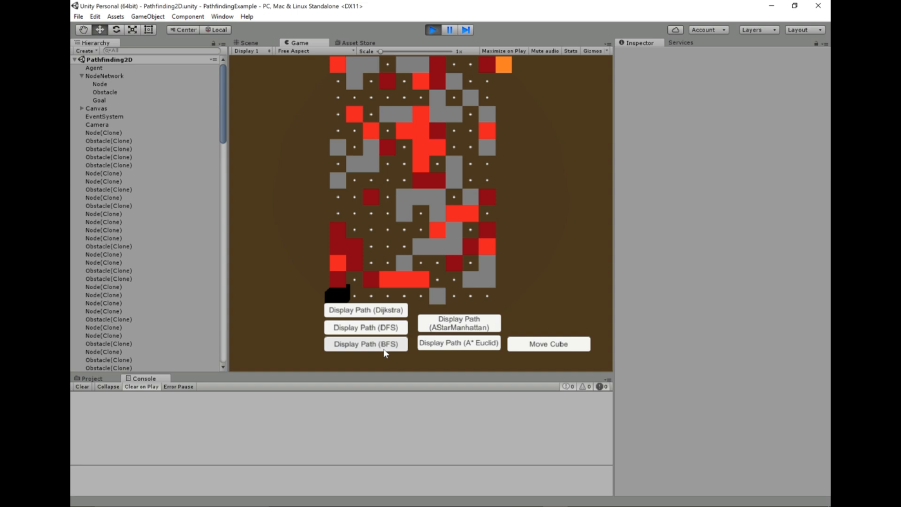
{"action": "left_click", "coordinate": [365, 343]}
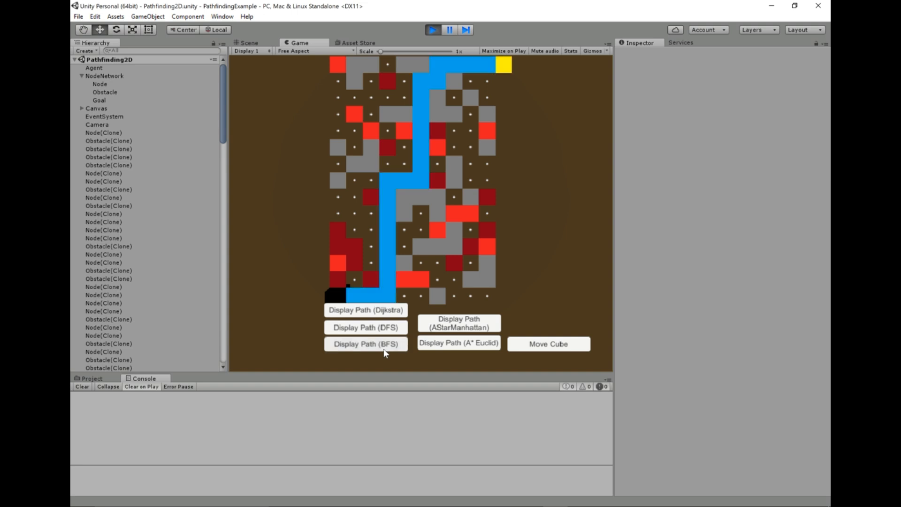
{"action": "left_click", "coordinate": [365, 344]}
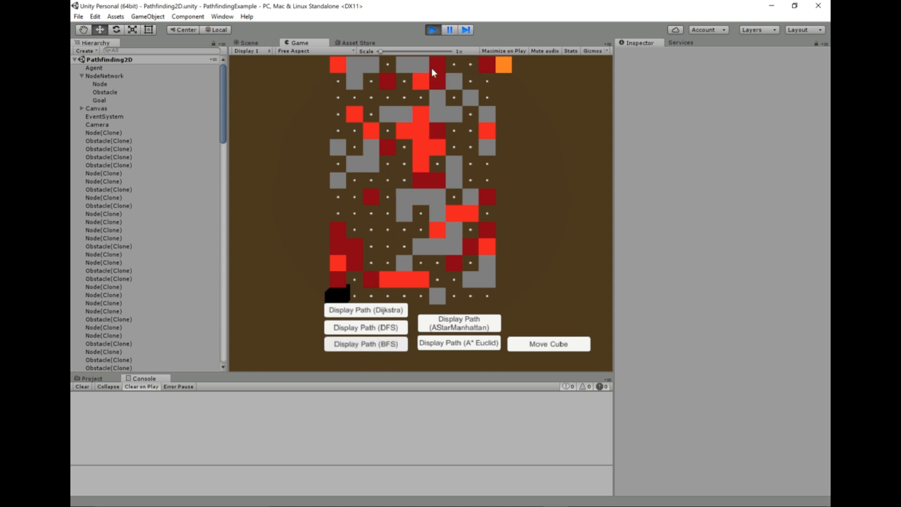
{"action": "left_click", "coordinate": [366, 343]}
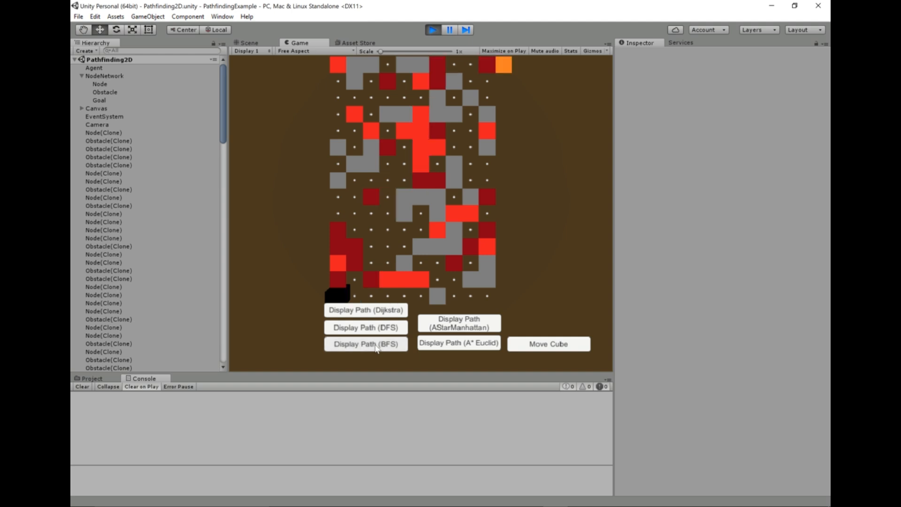
{"action": "mouse_move", "coordinate": [366, 310]}
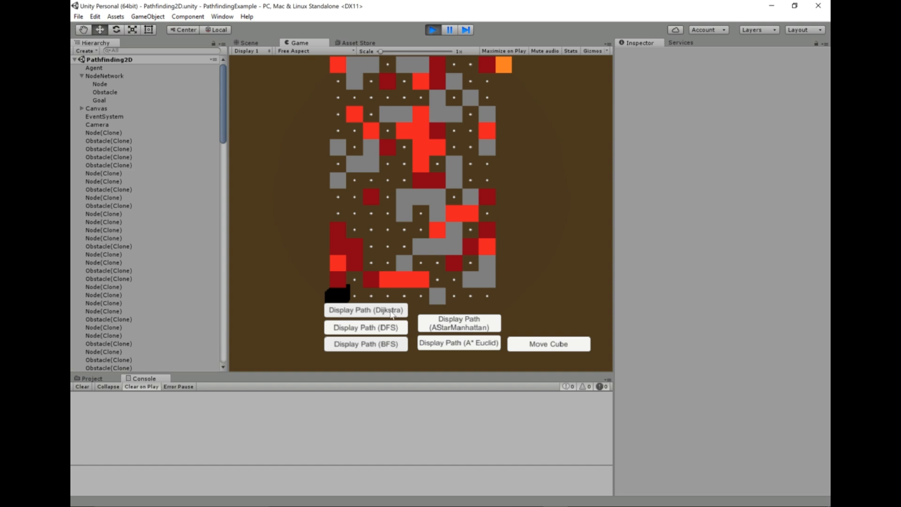
Step: Draw the purple Dijkstra path (cost 46), overlay BFS, then show Dijkstra alone
{"action": "left_click", "coordinate": [366, 309]}
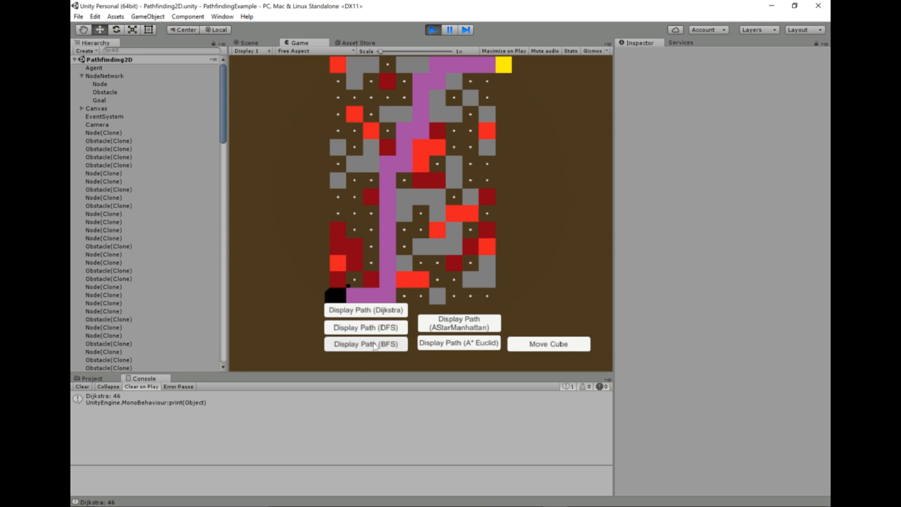
{"action": "left_click", "coordinate": [365, 343]}
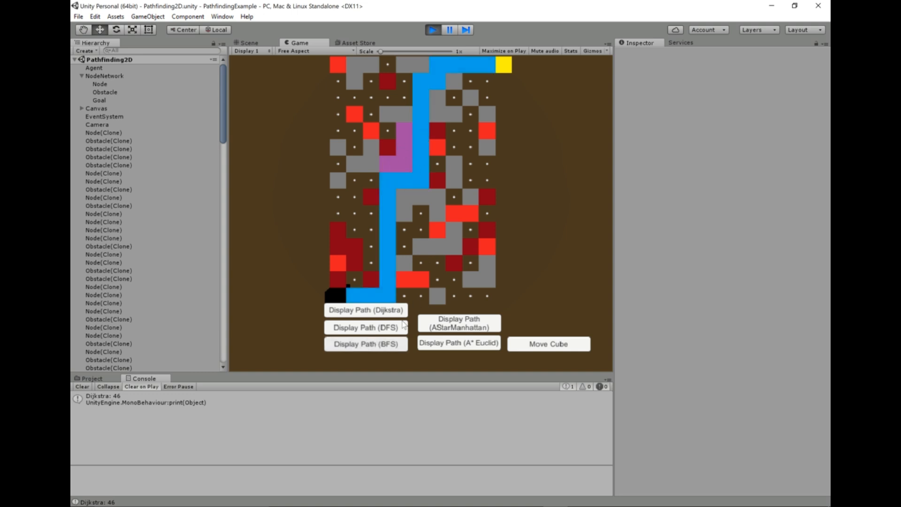
{"action": "left_click", "coordinate": [365, 327]}
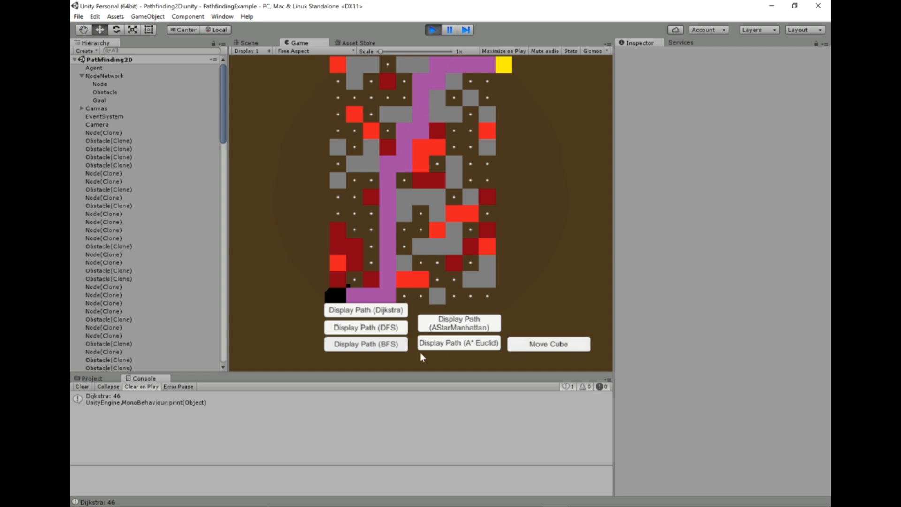
Step: Advance the black cube six moves along the Dijkstra path onto the yellow goal
{"action": "left_click", "coordinate": [365, 309]}
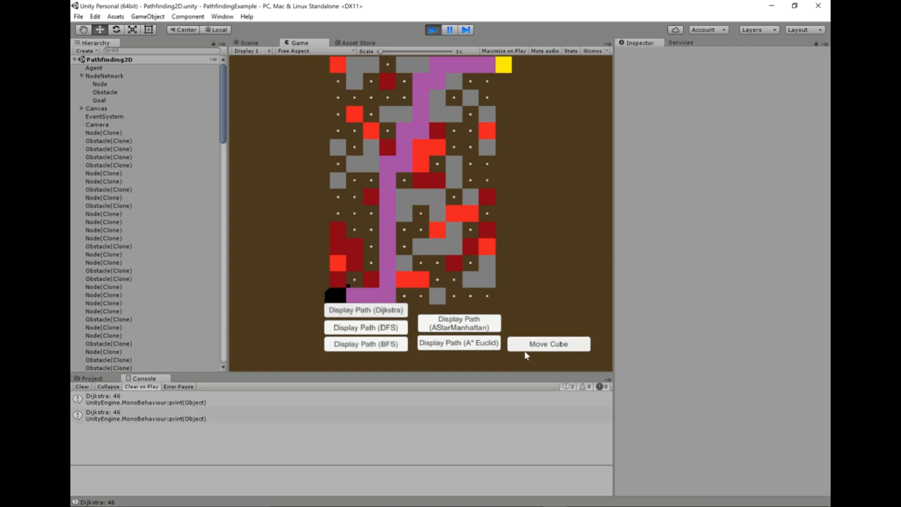
{"action": "left_click", "coordinate": [548, 343]}
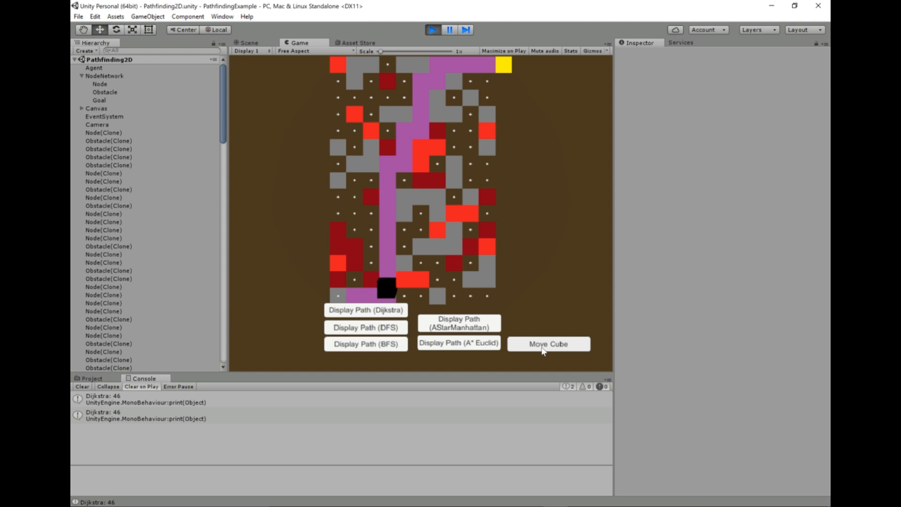
{"action": "left_click", "coordinate": [548, 343]}
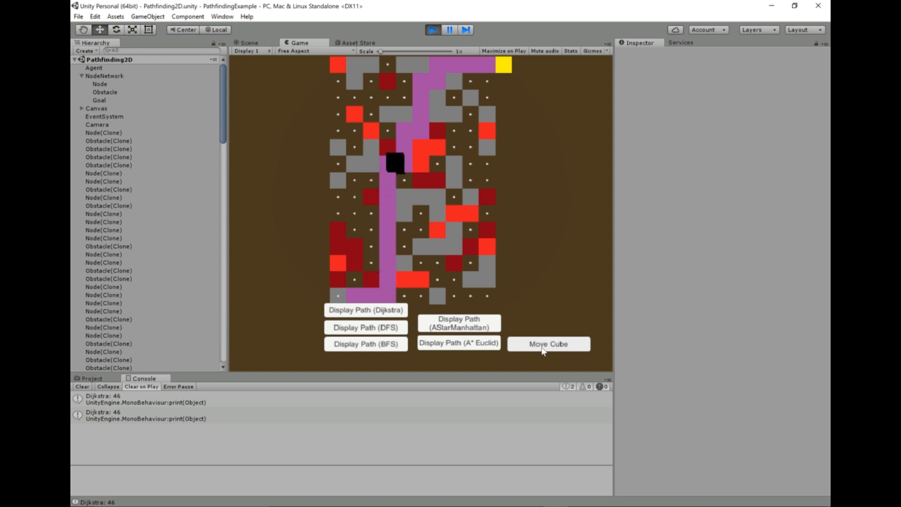
{"action": "left_click", "coordinate": [547, 343]}
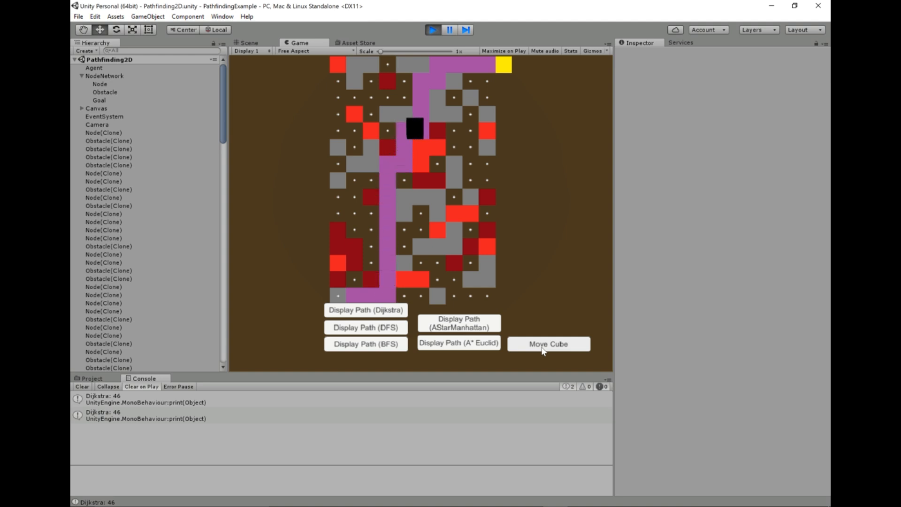
{"action": "left_click", "coordinate": [547, 343]}
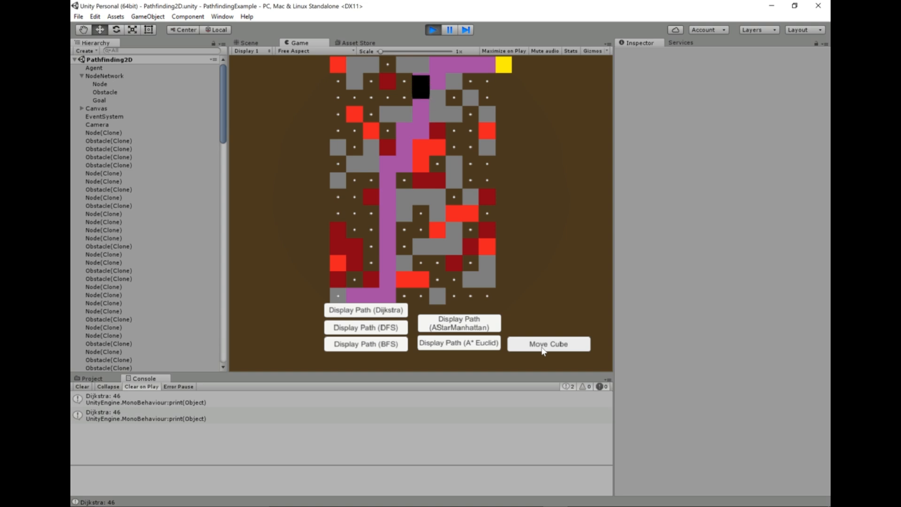
{"action": "left_click", "coordinate": [547, 344]}
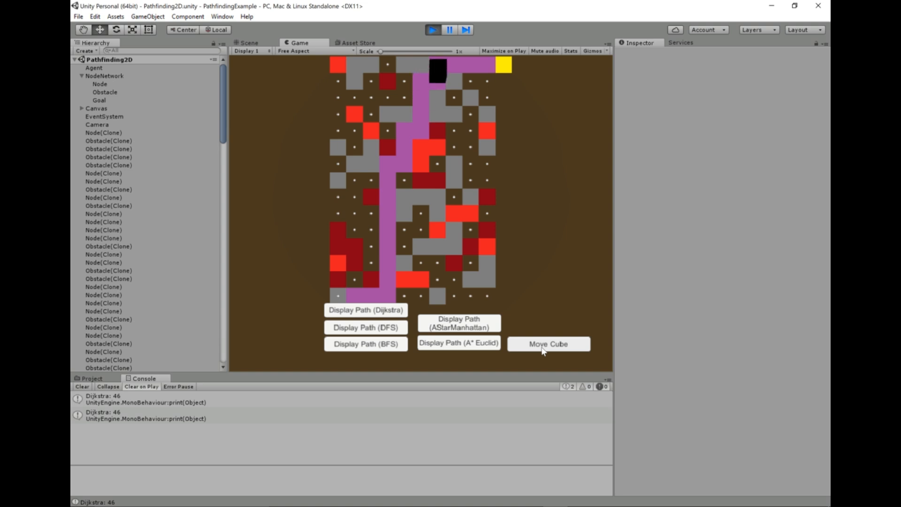
{"action": "left_click", "coordinate": [547, 344]}
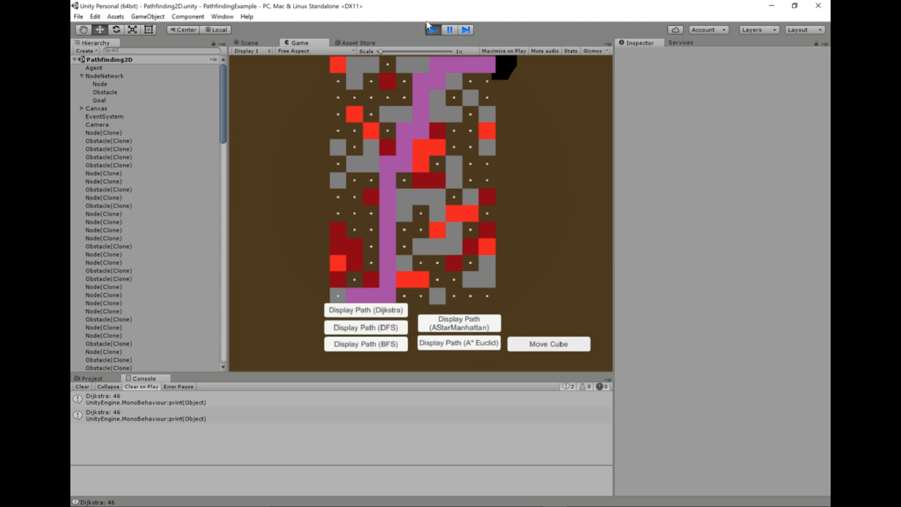
Step: Exit Play mode, leaving only the black cube agent in the scene
{"action": "left_click", "coordinate": [431, 30]}
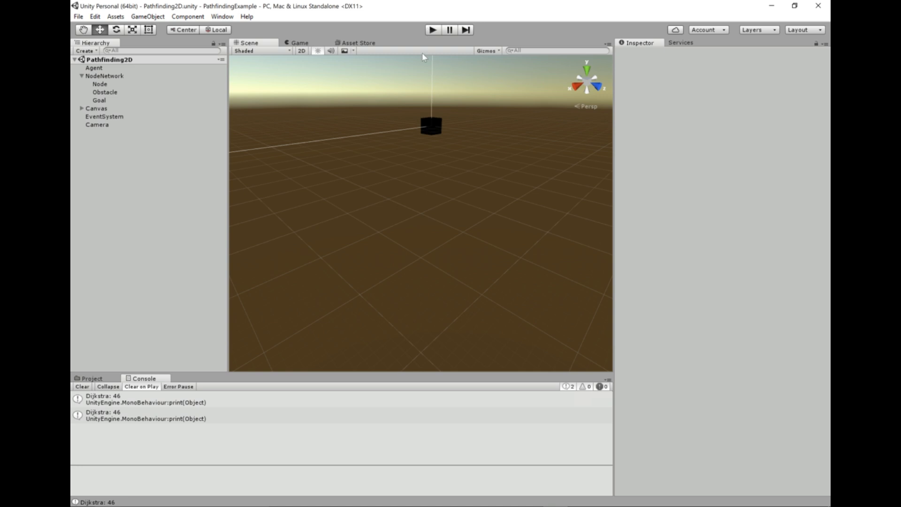
{"action": "mouse_move", "coordinate": [419, 87]}
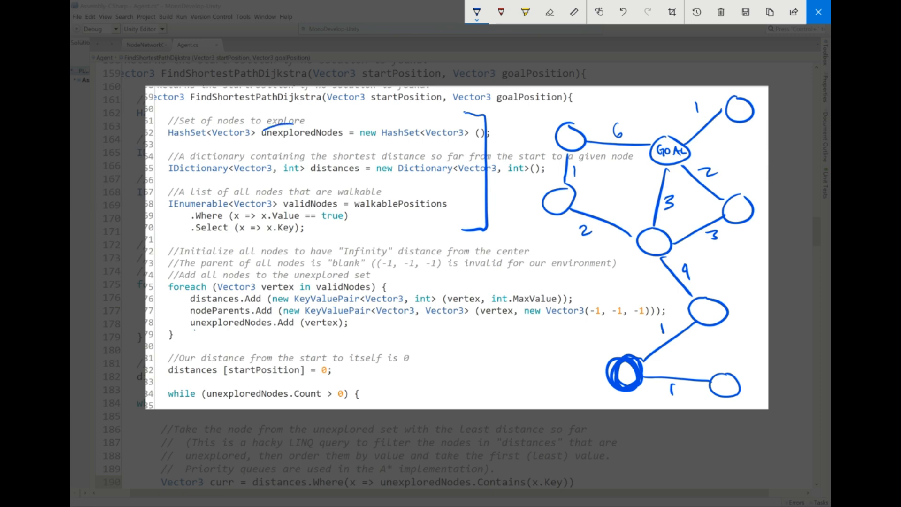
Step: Draw a pen stroke marking up the Dijkstra setup code in Screen Sketch
{"action": "left_click_drag", "start_coordinate": [262, 132], "coordinate": [344, 132]}
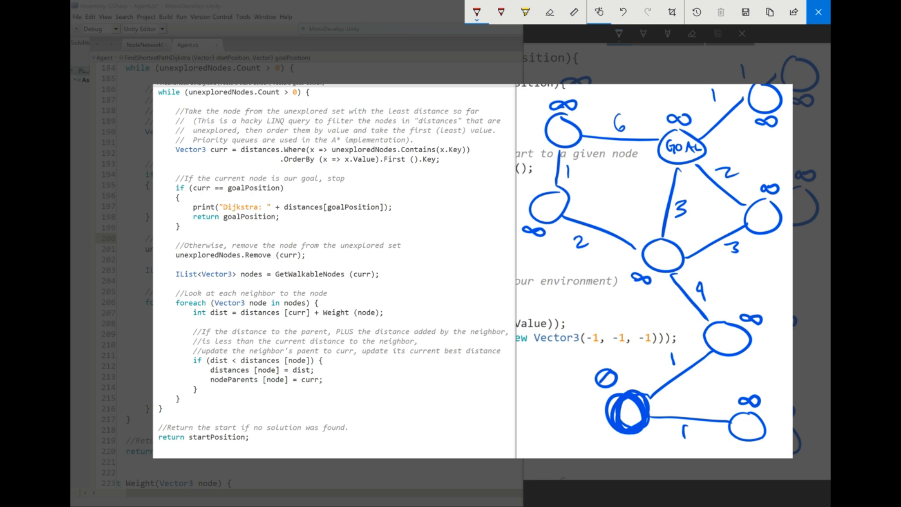
Step: Annotate the while loop, labelling nodes A, B, C with B and C updated to 1
{"action": "left_click_drag", "start_coordinate": [190, 100], "coordinate": [258, 102]}
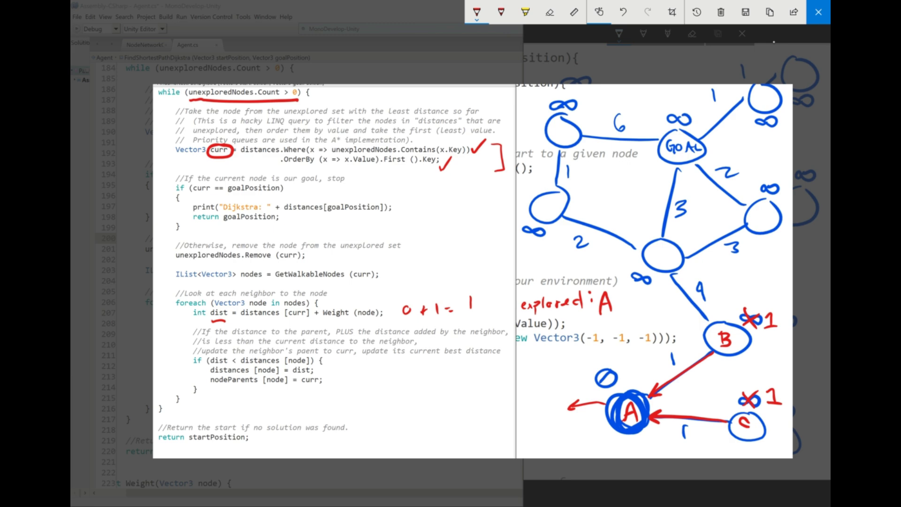
Step: Write B after A in the handwritten 'explored' note
{"action": "type", "text": "B"}
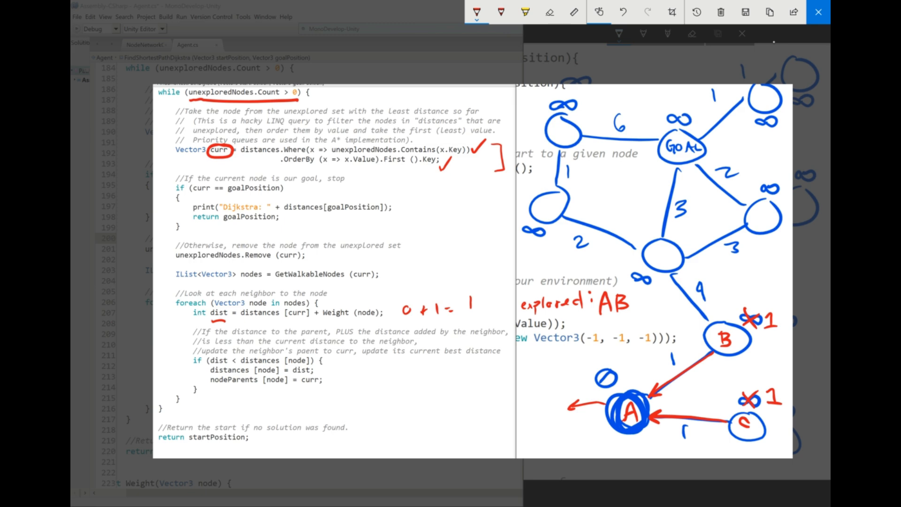
{"action": "left_click", "coordinate": [655, 256]}
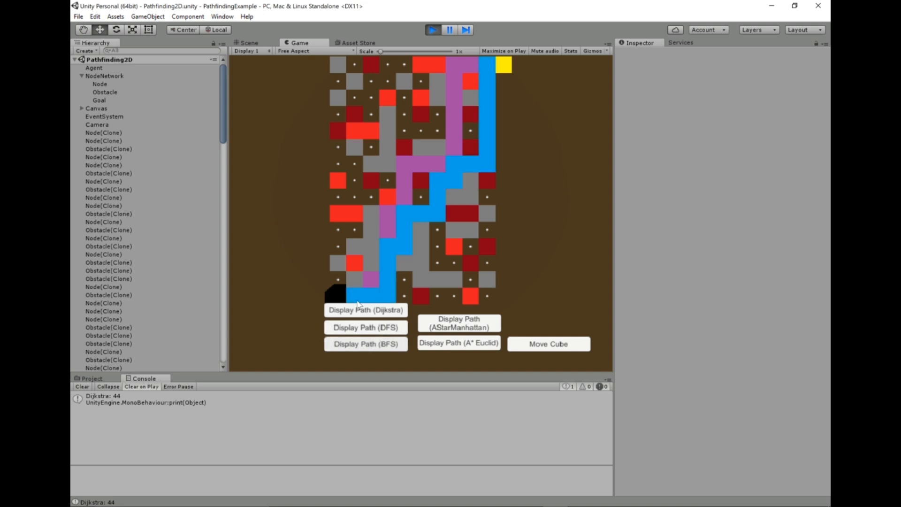
{"action": "mouse_move", "coordinate": [497, 69]}
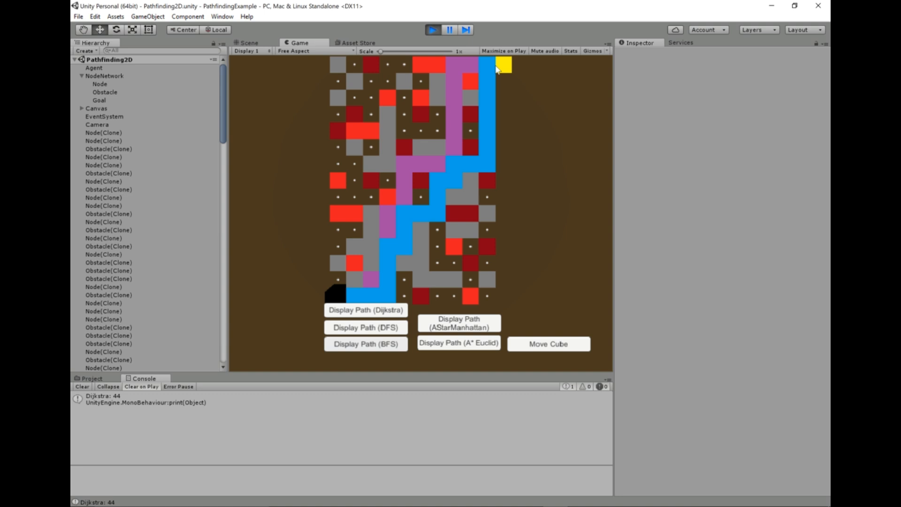
Step: Draw the yellow DFS route from the start corner to the goal over the other routes
{"action": "left_click", "coordinate": [366, 327]}
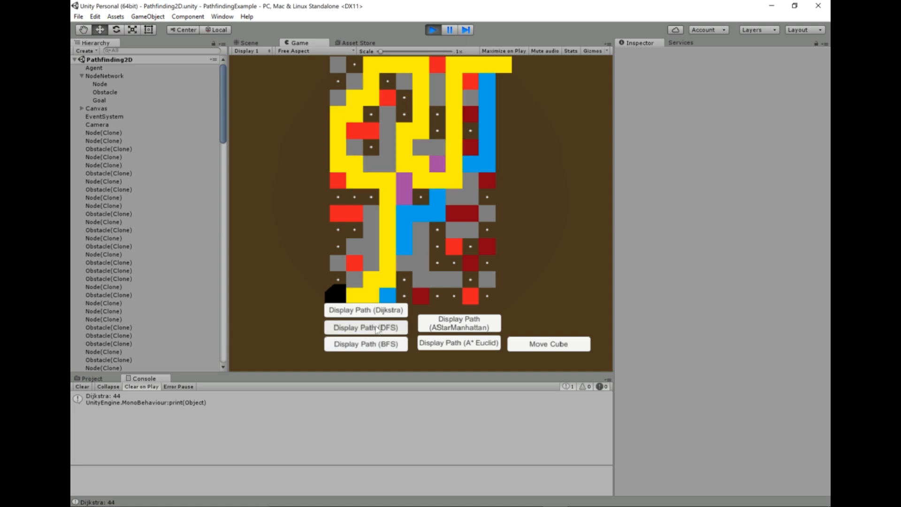